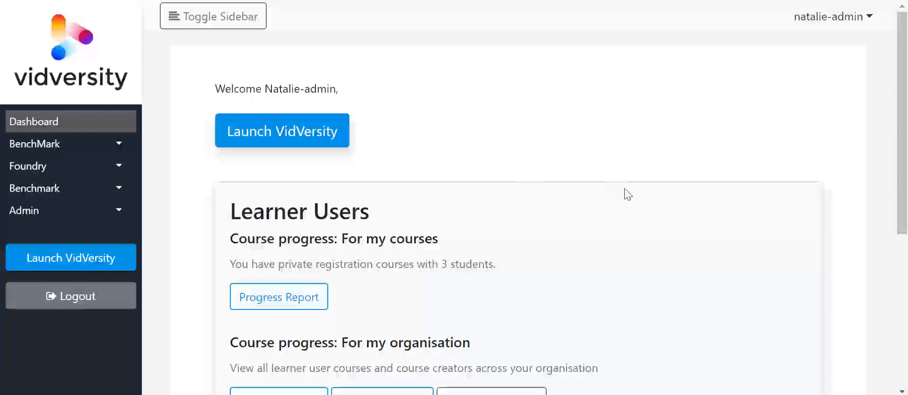
Go to the Import learners page with CSV upload and course enrollment steps
scroll(down, 3)
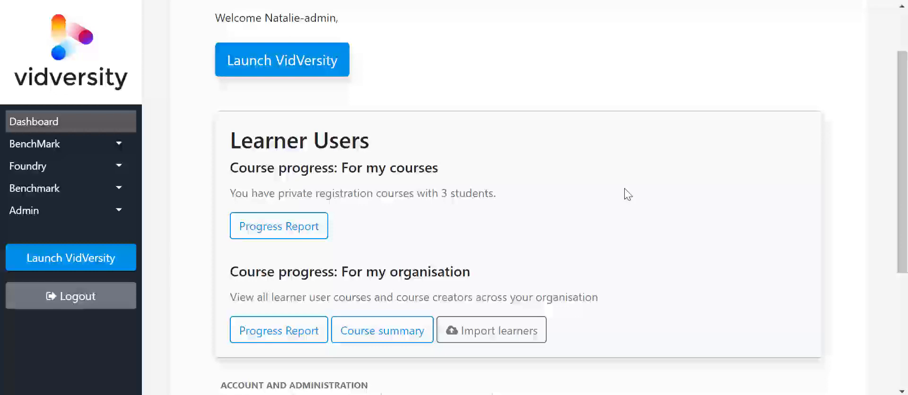
scroll(down, 3)
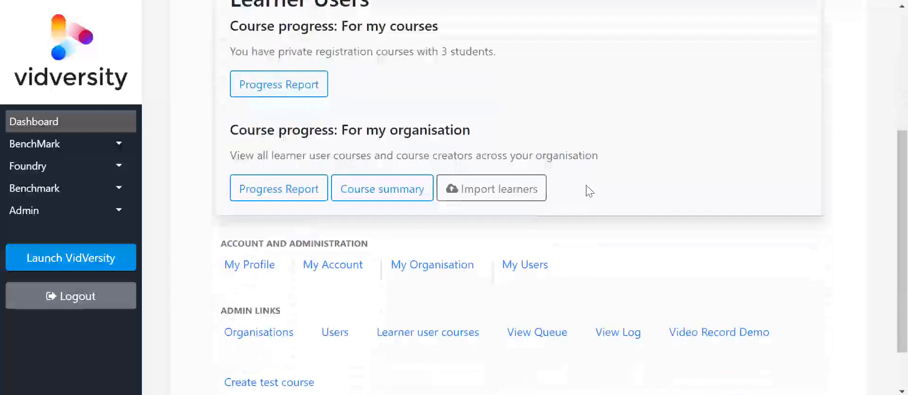
click(491, 189)
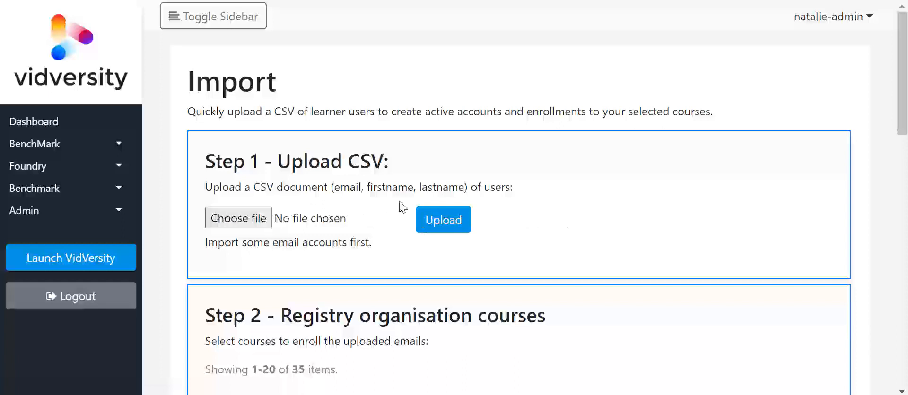
mouse_move(355, 194)
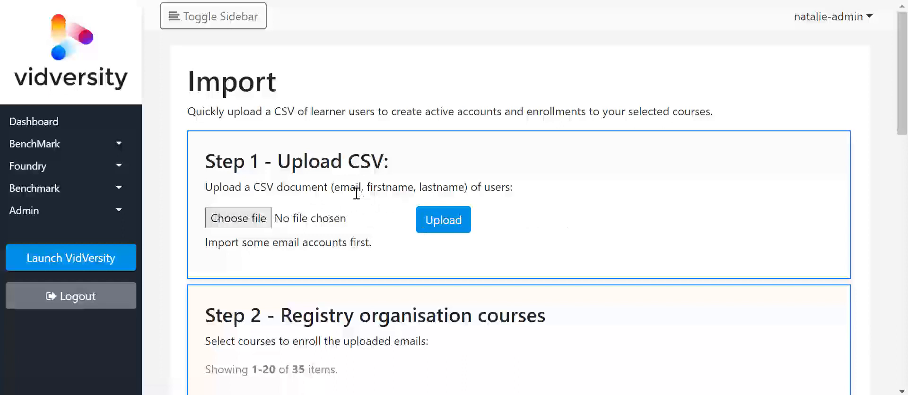
mouse_move(443, 218)
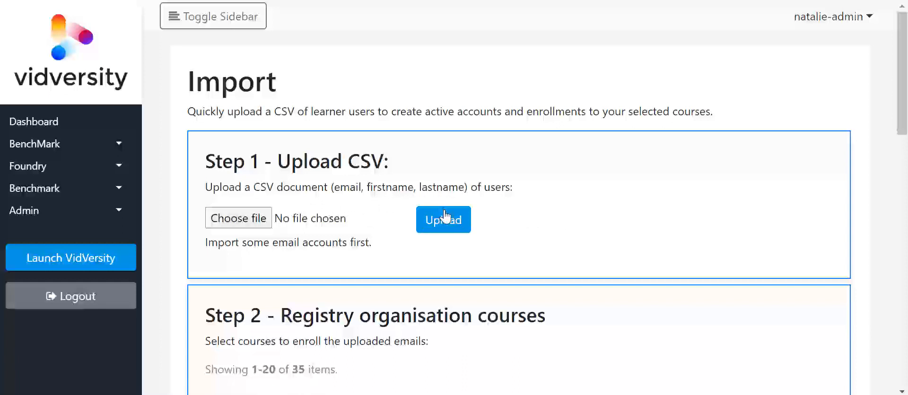
scroll(down, 3)
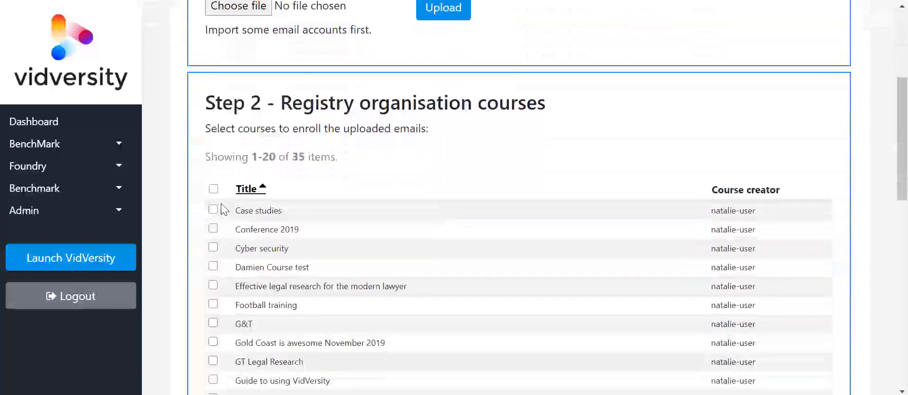
scroll(down, 3)
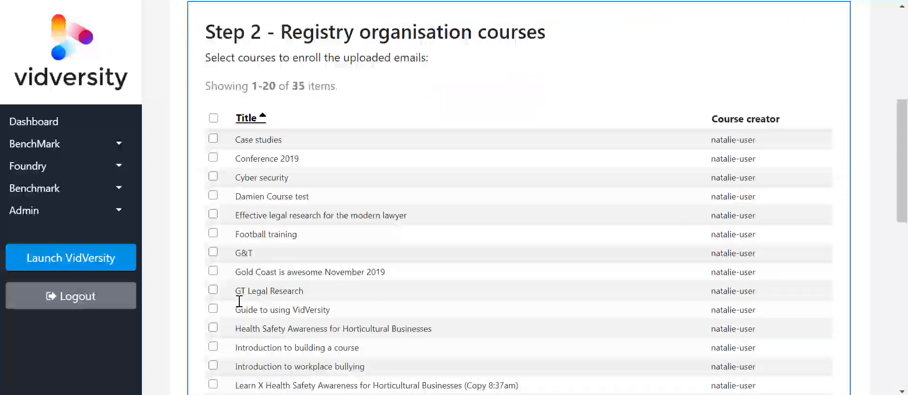
scroll(down, 3)
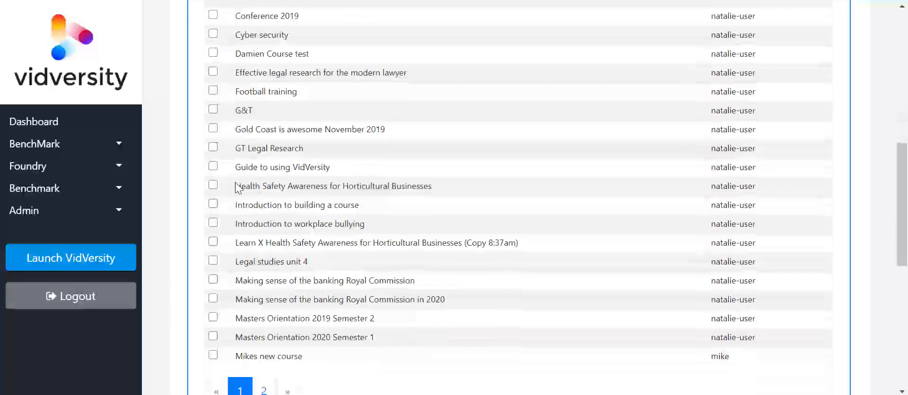
scroll(down, 3)
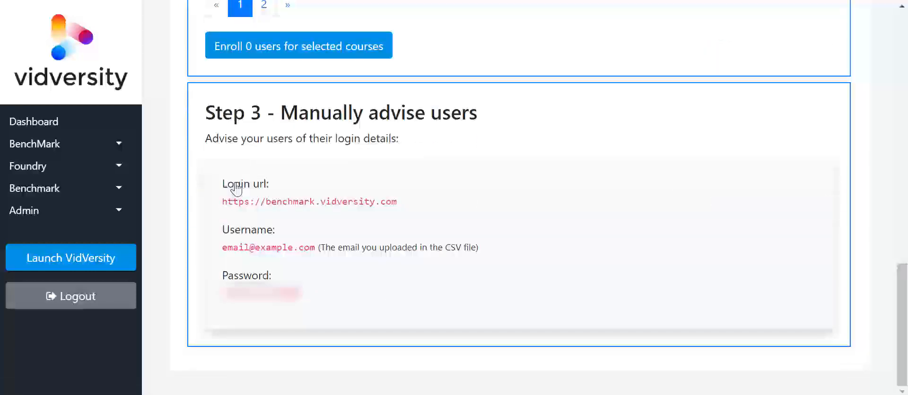
mouse_move(391, 197)
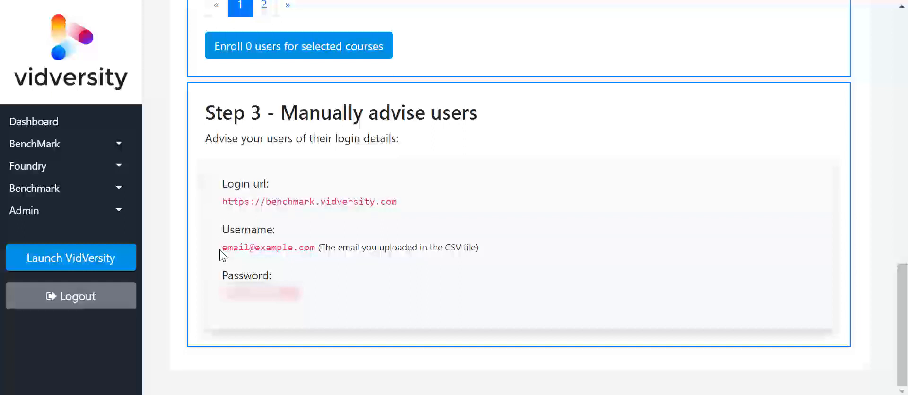
mouse_move(303, 255)
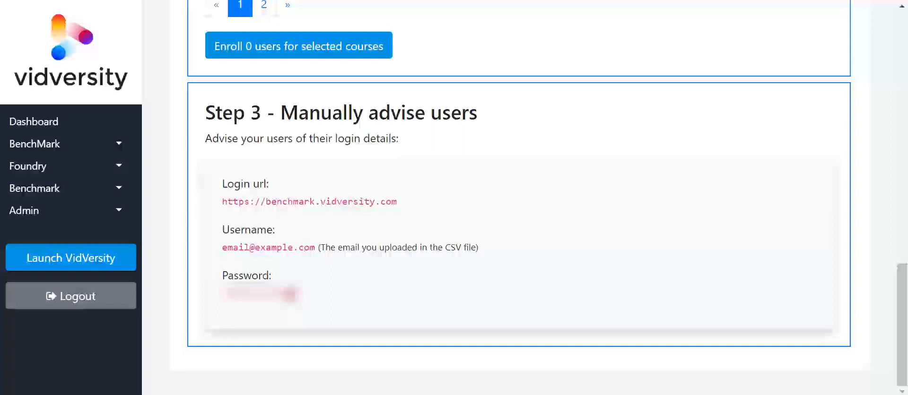
mouse_move(561, 387)
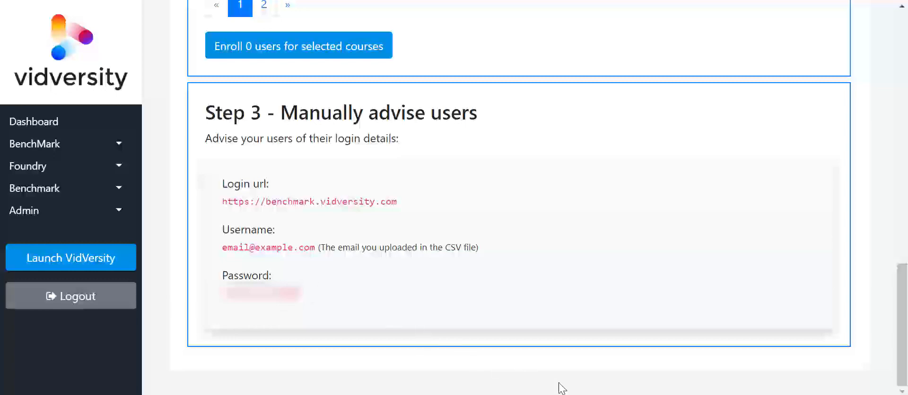